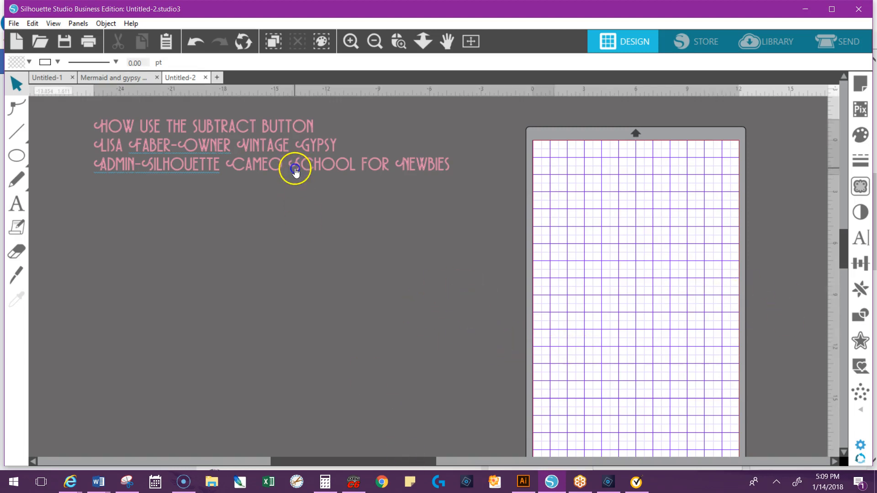
Open the Library, sign into the cloud account and search 'heart', browsing the 92 results.
left_click_drag(291, 461, 430, 461)
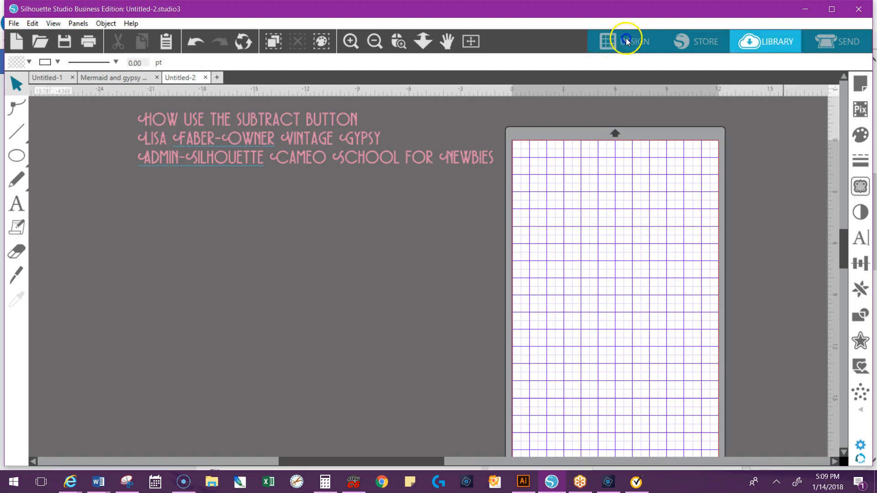
left_click(765, 41)
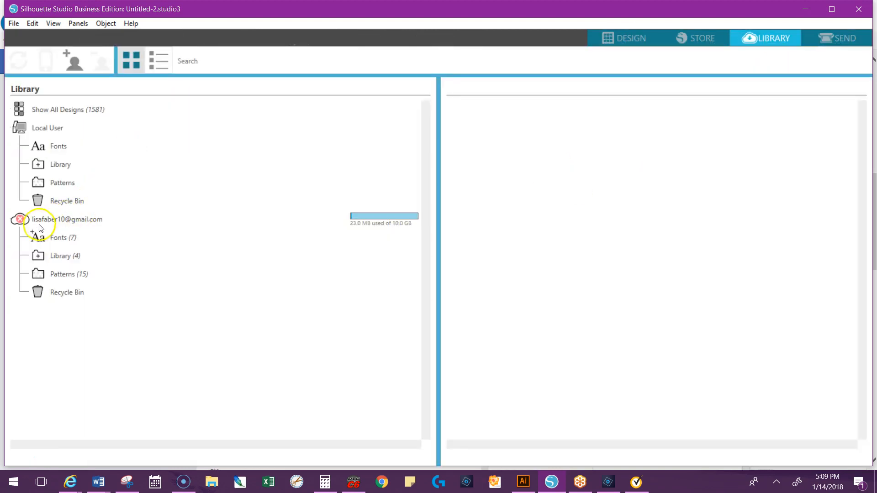
left_click(68, 219)
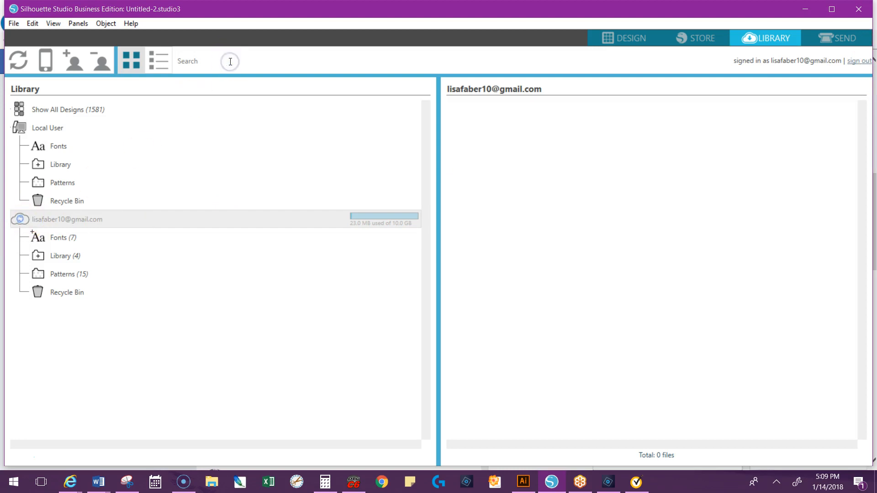
type("heart")
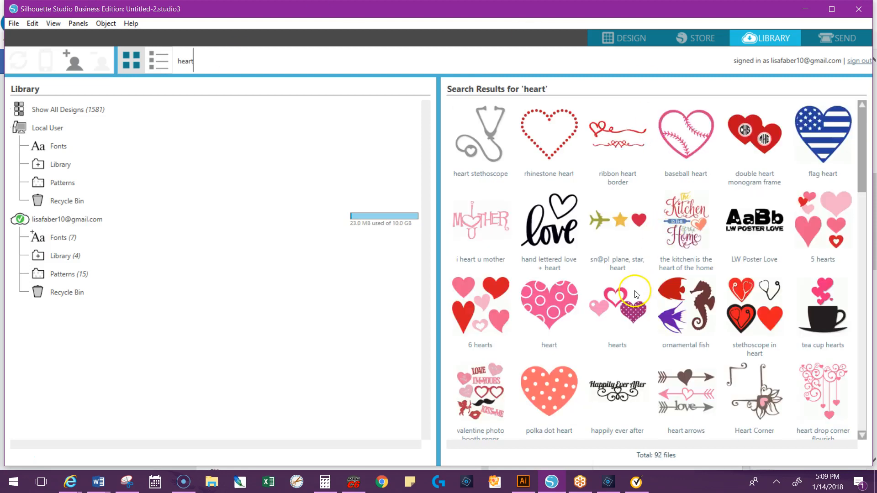
scroll("down", 3)
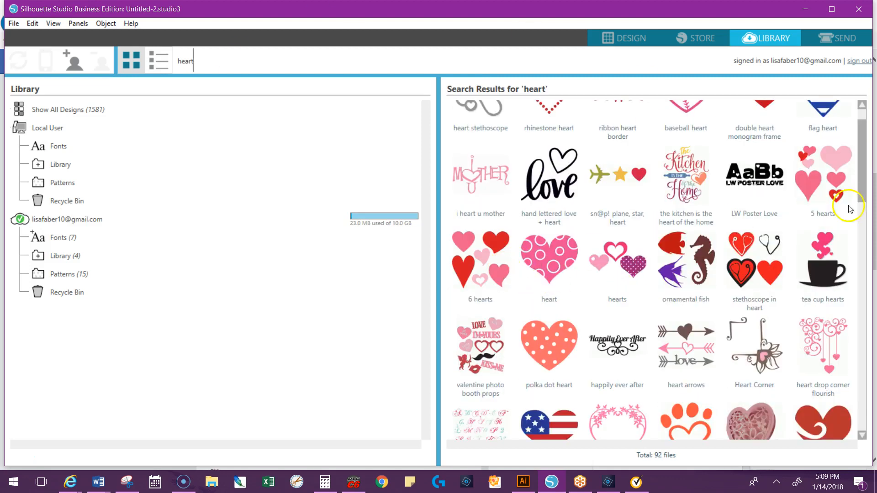
Place the '5 hearts' design off the mat and reduce it to one outline heart.
left_click(622, 41)
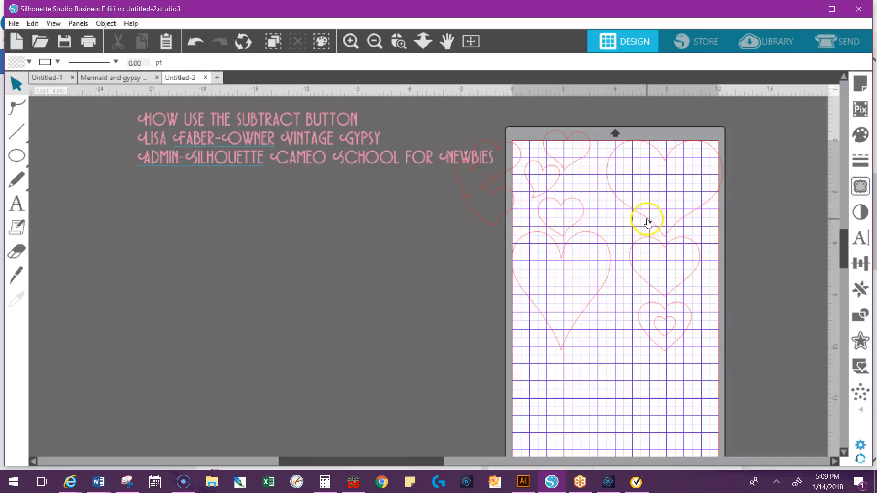
left_click_drag(647, 219, 329, 272)
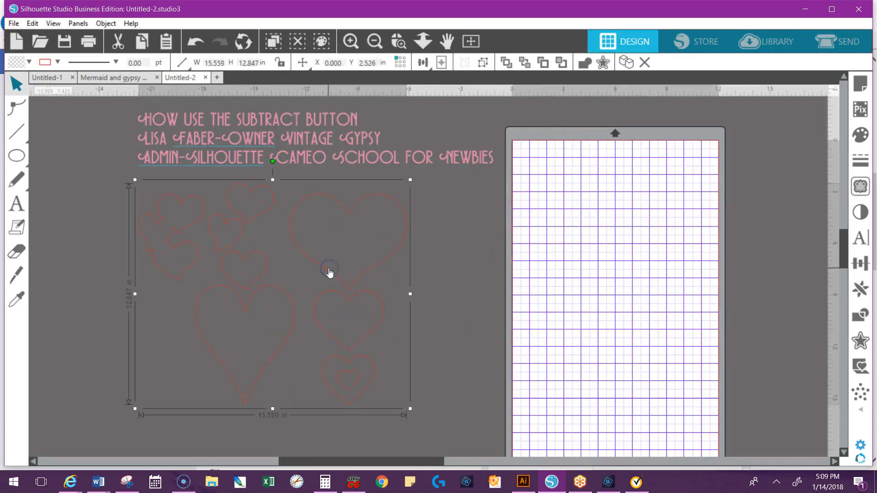
left_click_drag(329, 268, 280, 218)
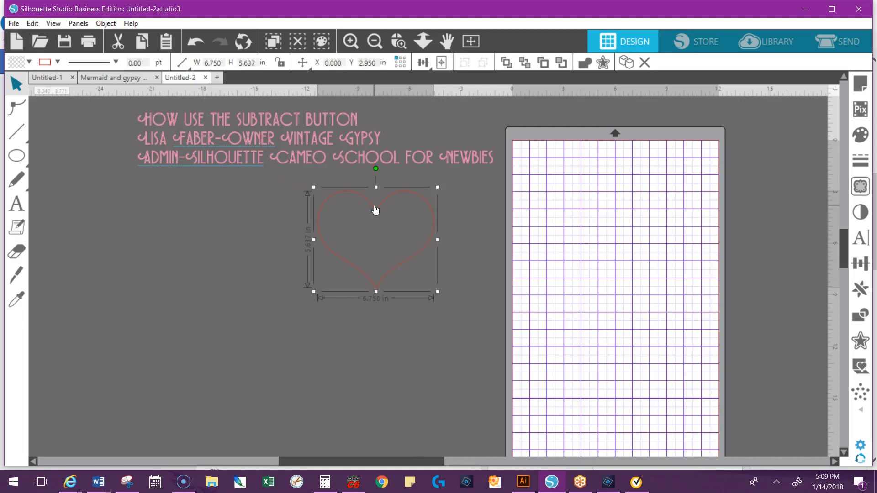
left_click_drag(376, 209, 364, 219)
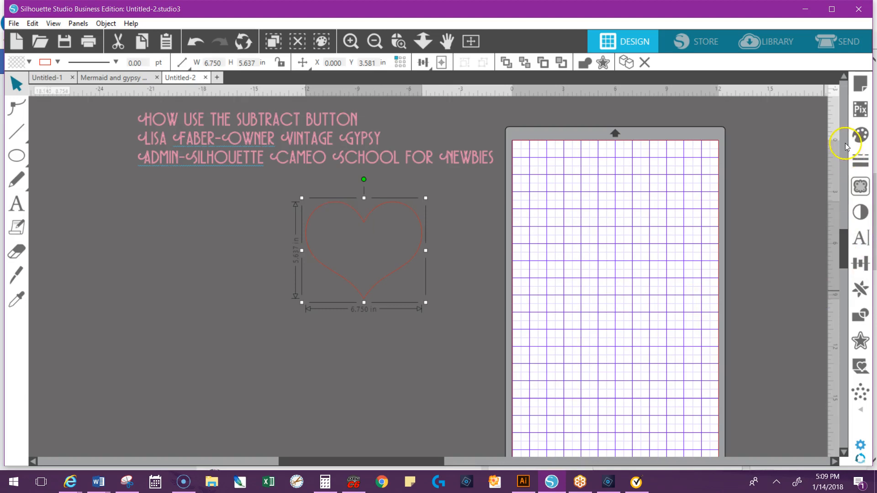
mouse_move(860, 134)
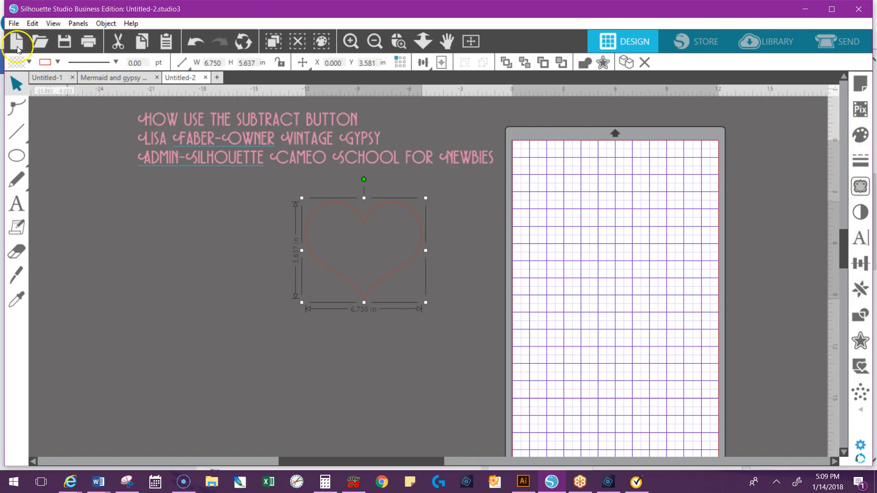
Fill the heart solid pink and scale it to roughly 13.5 by 11.3 inches.
left_click(45, 62)
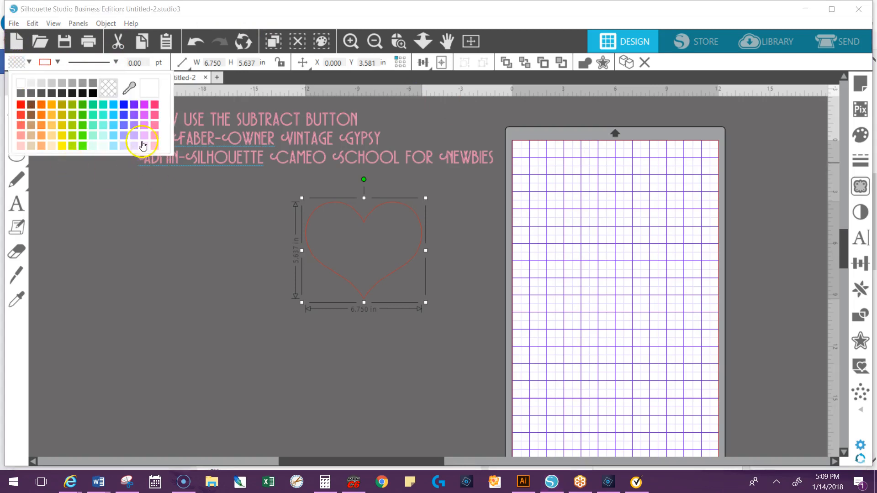
left_click(142, 135)
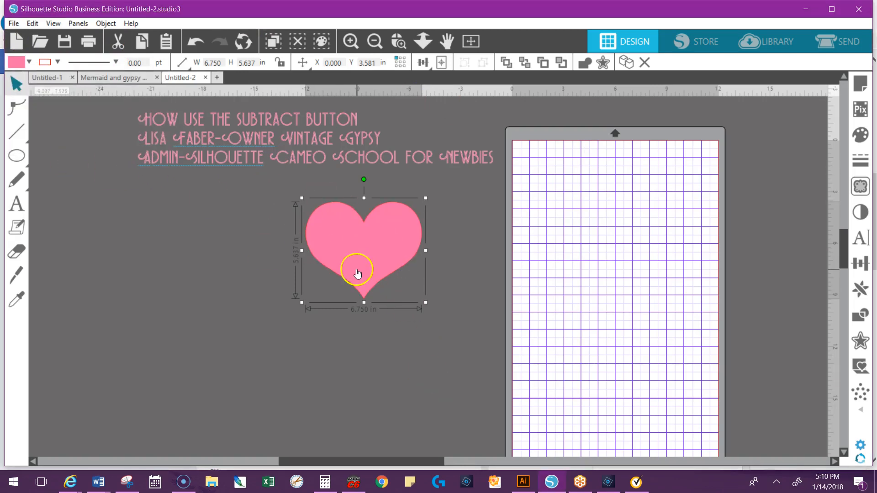
left_click(16, 62)
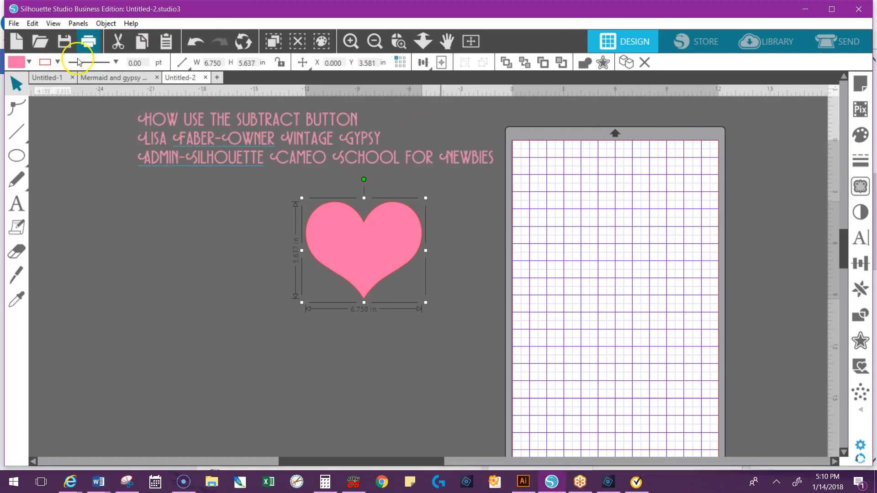
left_click(78, 62)
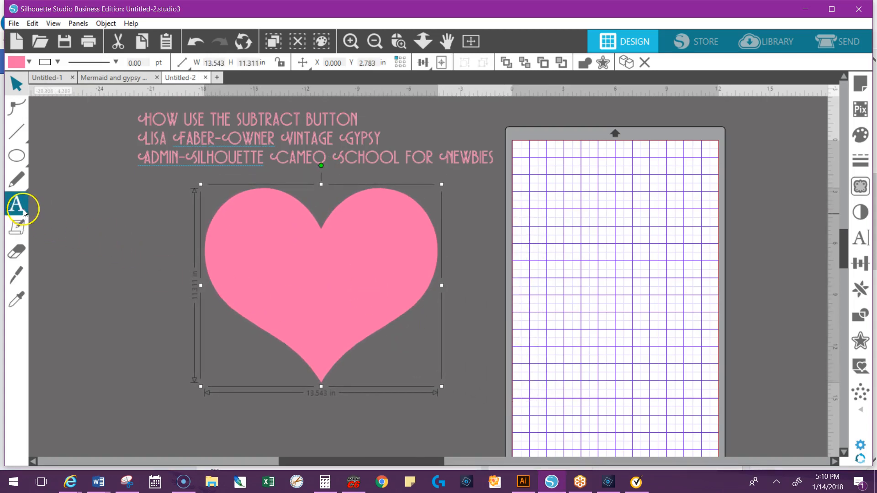
Type 'Love' as text beside the heart and enlarge it to about 8.4 inches wide.
left_click(16, 205)
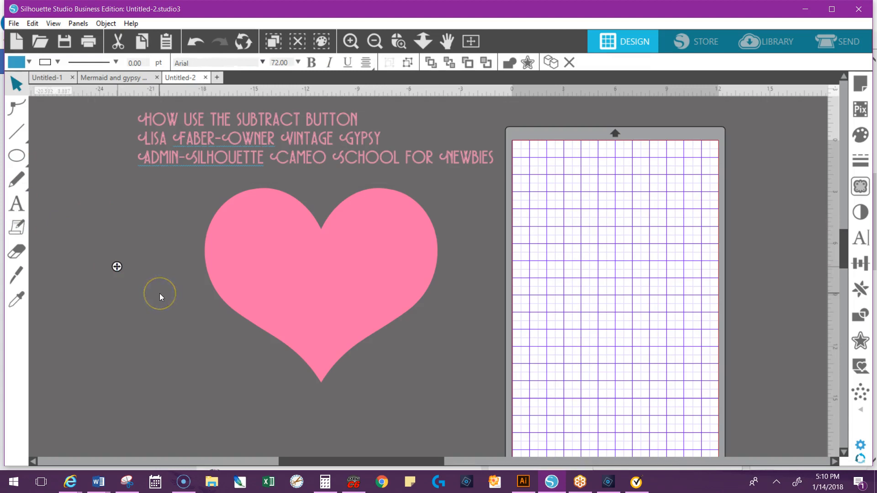
type("Love")
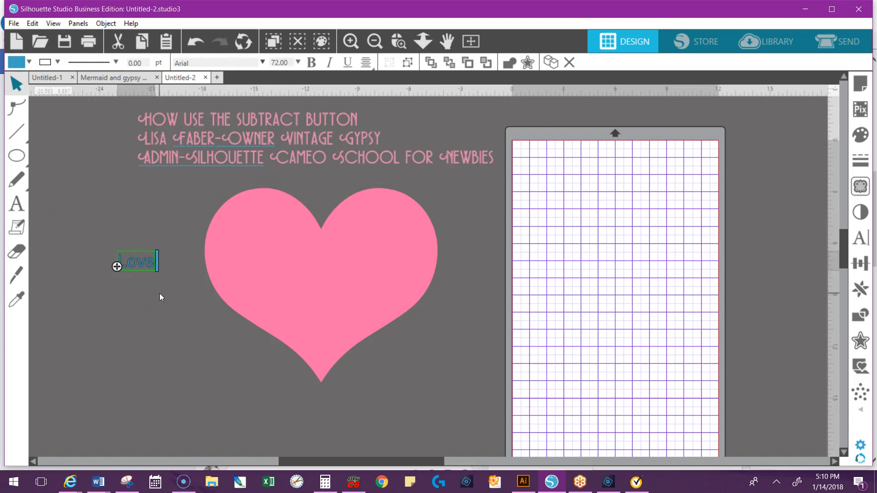
left_click(162, 280)
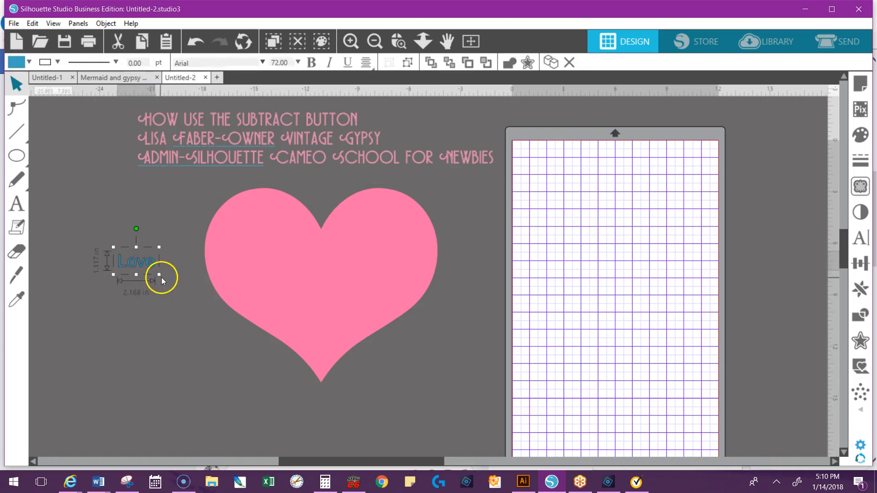
left_click_drag(159, 274, 265, 330)
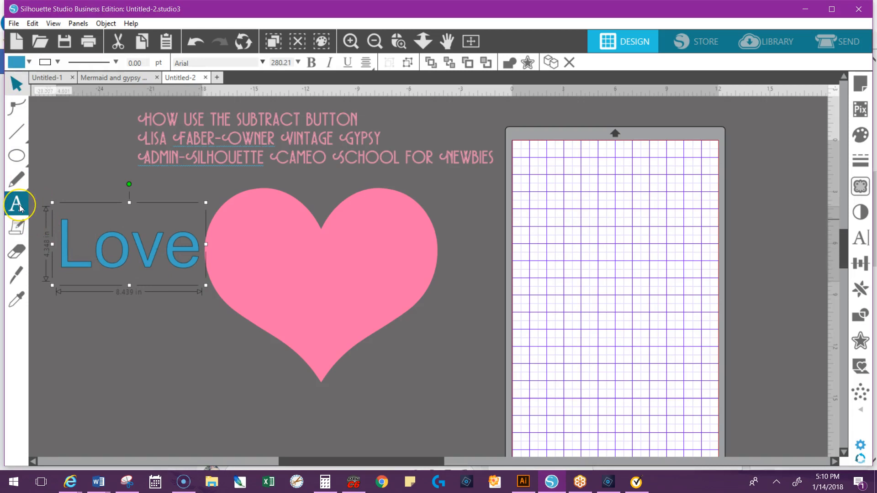
mouse_move(17, 205)
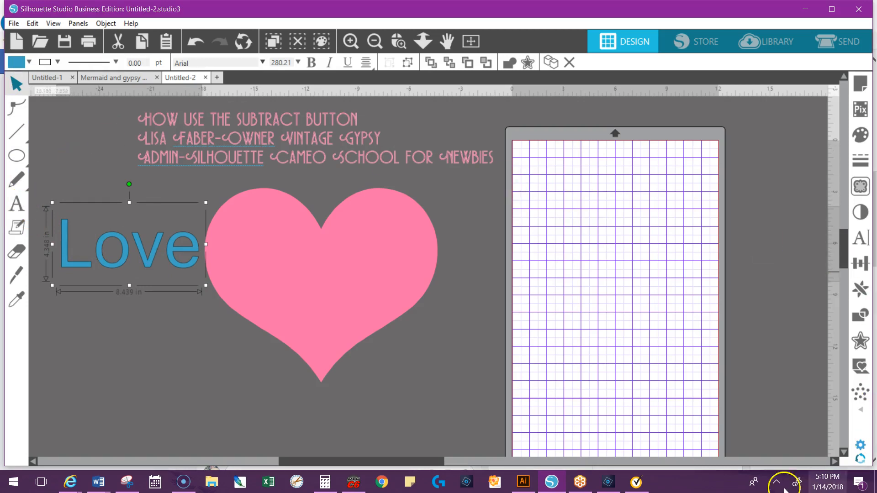
mouse_move(859, 240)
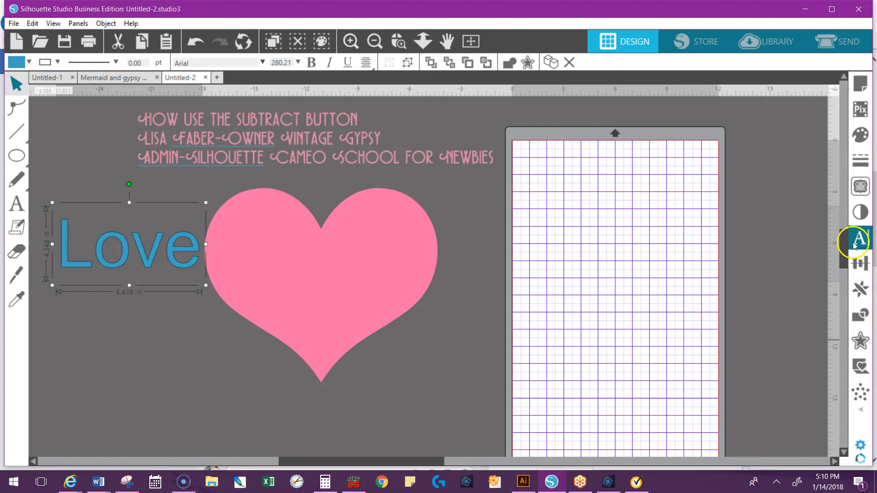
mouse_move(859, 239)
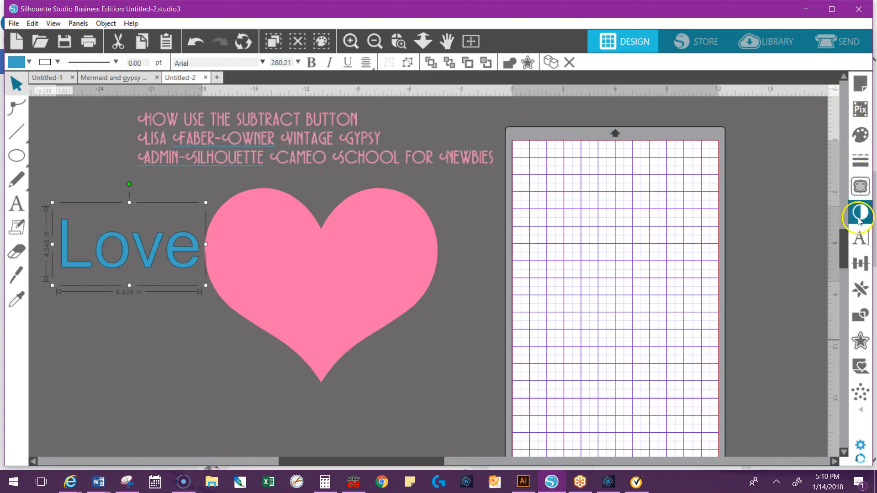
Search the fonts in Text Style and apply the Rastenoba script font to 'Love'.
left_click(859, 237)
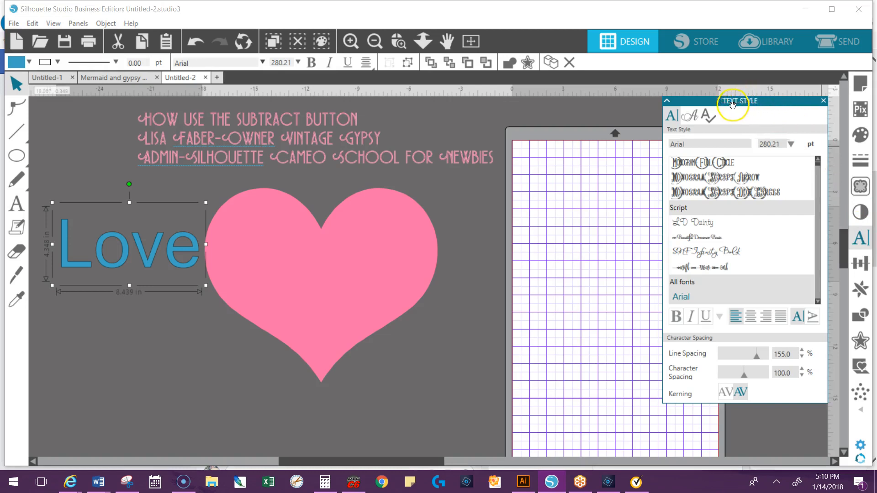
mouse_move(695, 122)
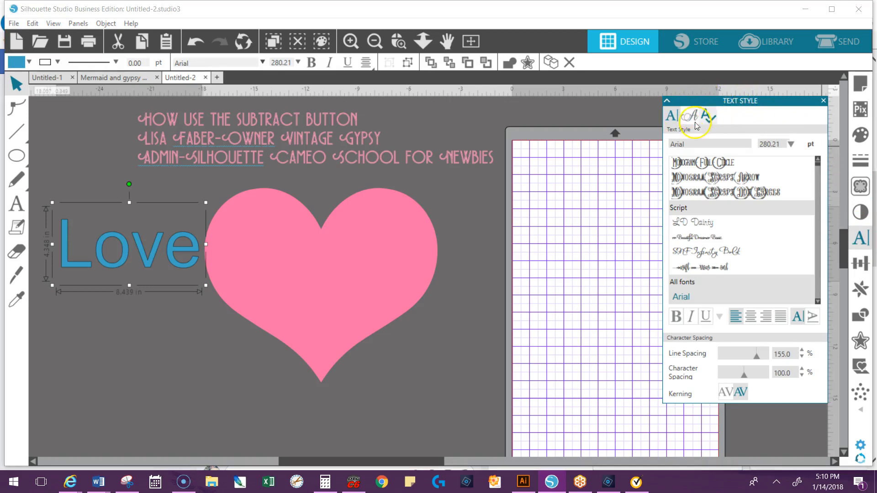
mouse_move(707, 120)
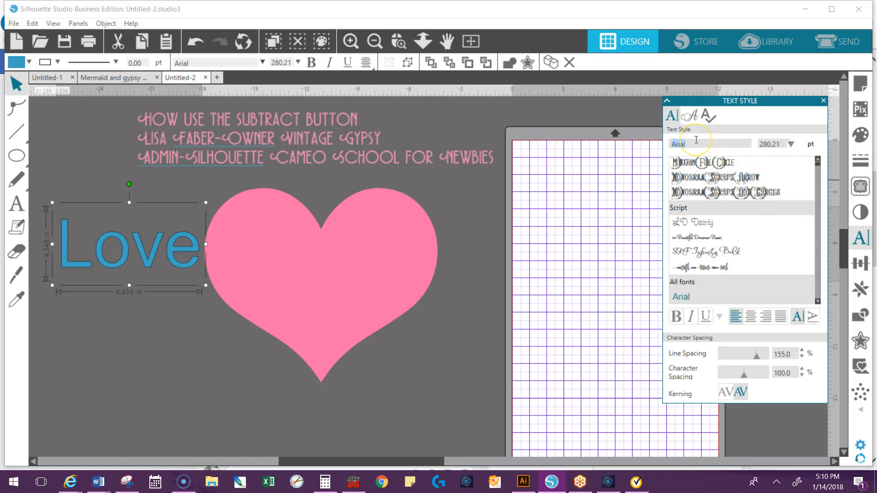
type("raffiator")
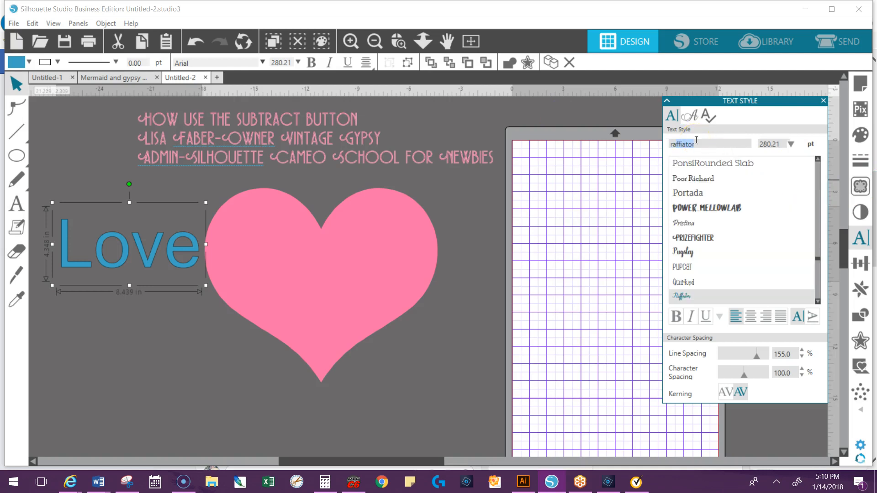
left_click(690, 296)
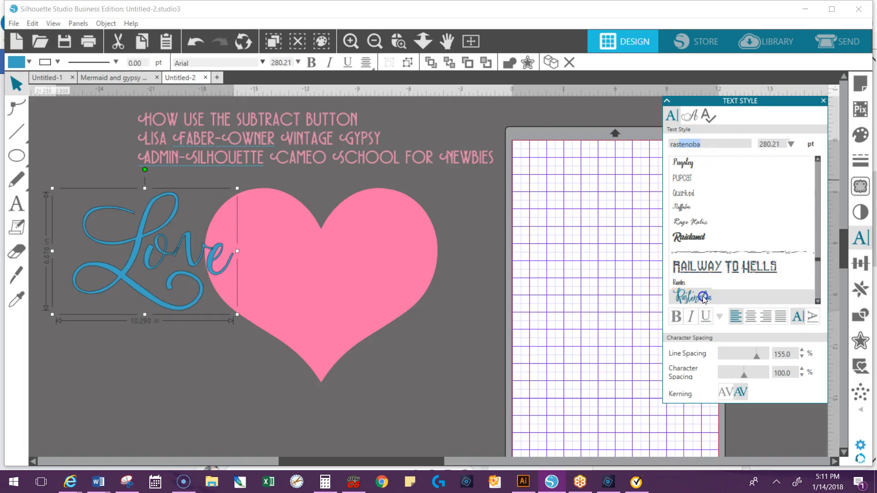
left_click(692, 296)
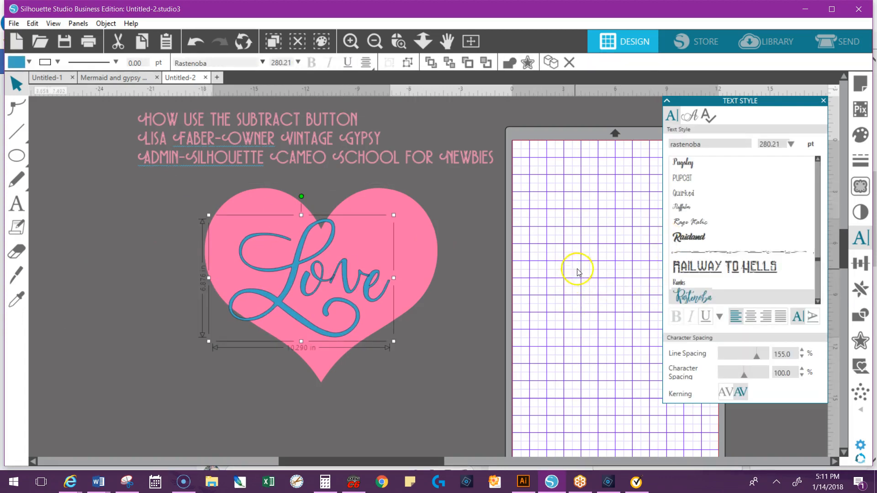
mouse_move(590, 265)
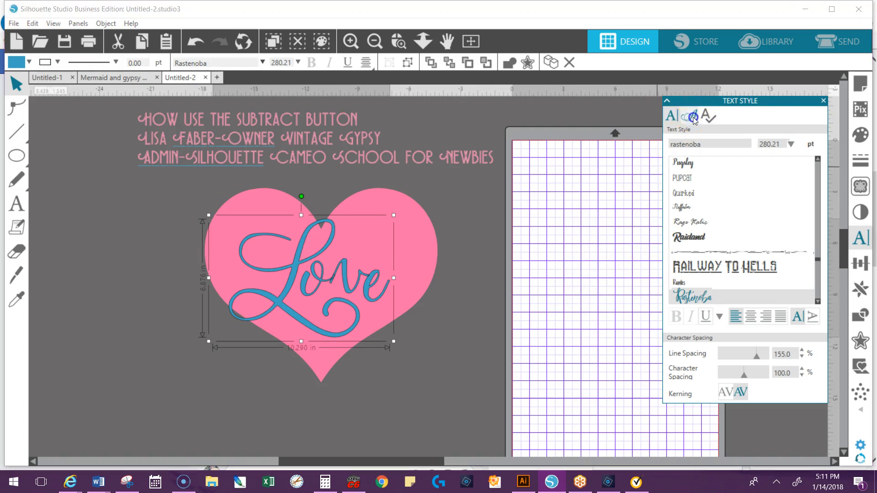
Browse the Rastenoba glyphs and insert a flourished swash letter into 'Love'.
left_click(693, 116)
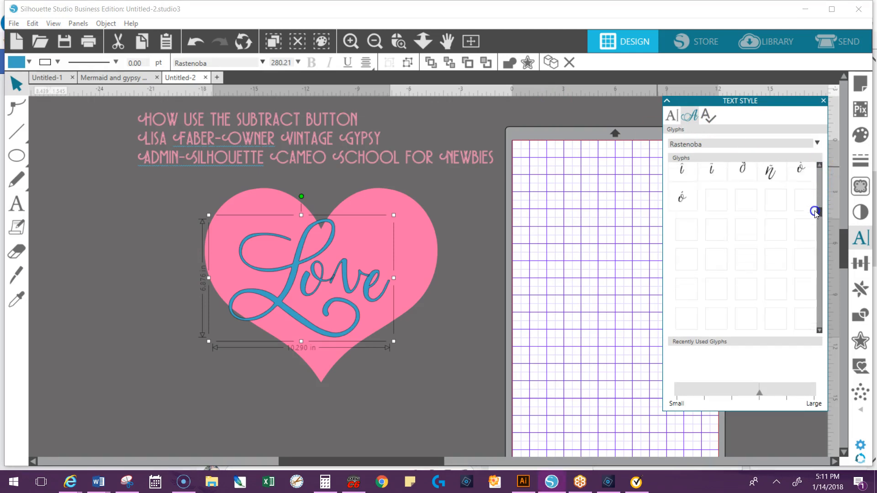
left_click(814, 216)
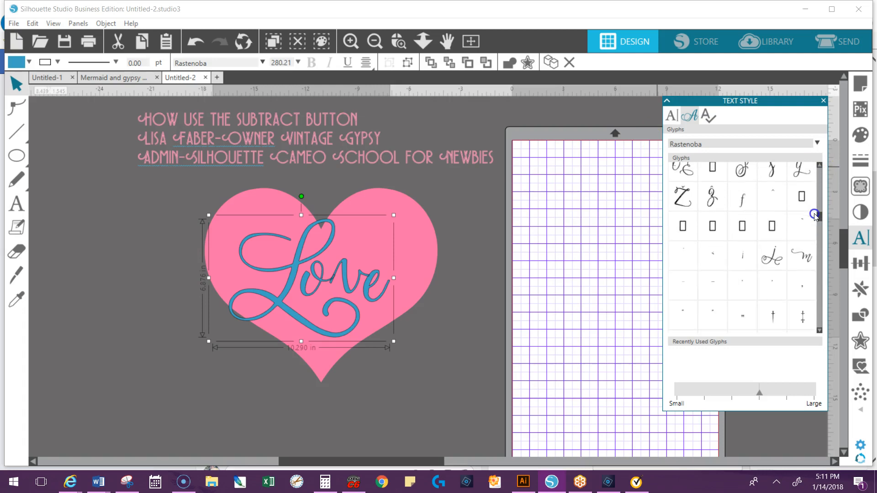
scroll("down", 3)
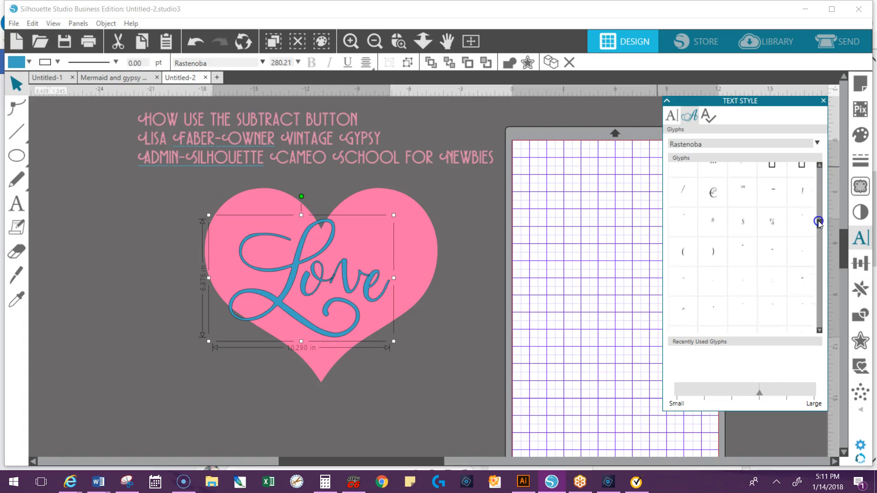
scroll("down", 3)
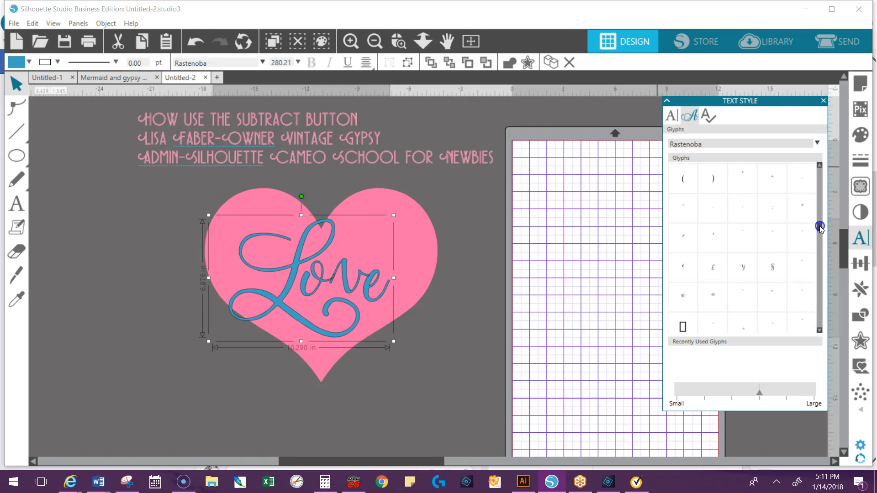
scroll("down", 3)
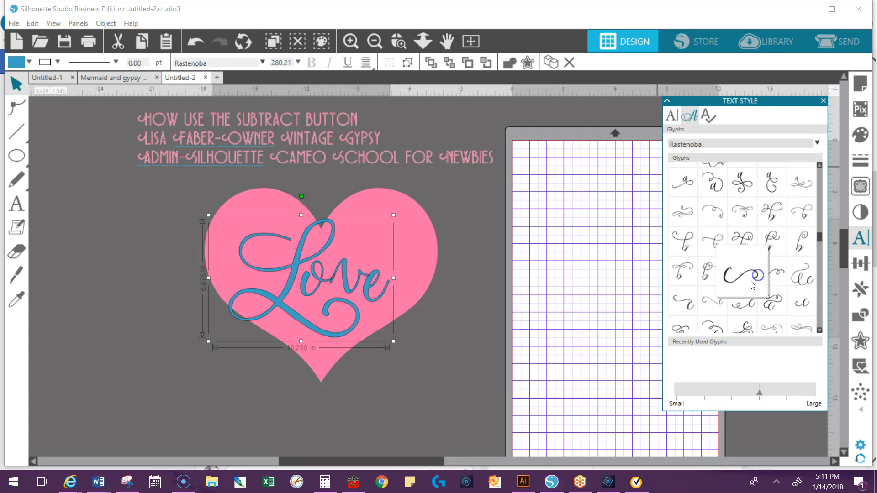
mouse_move(752, 294)
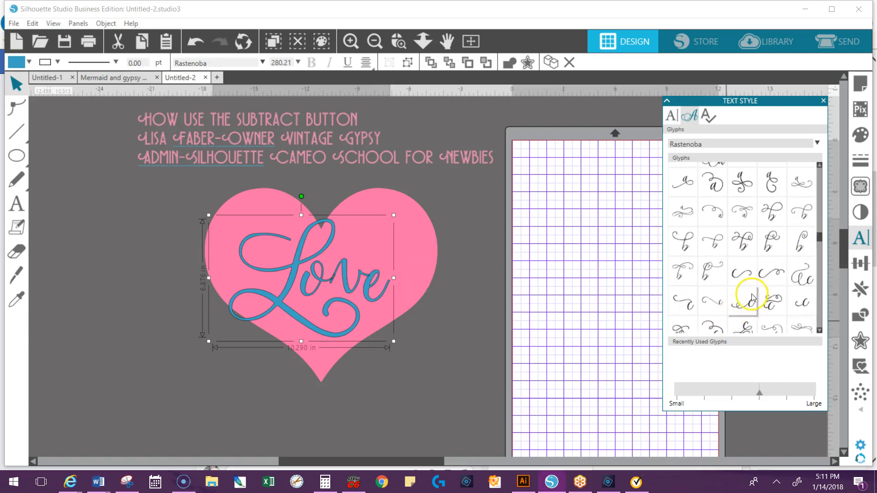
scroll("down", 3)
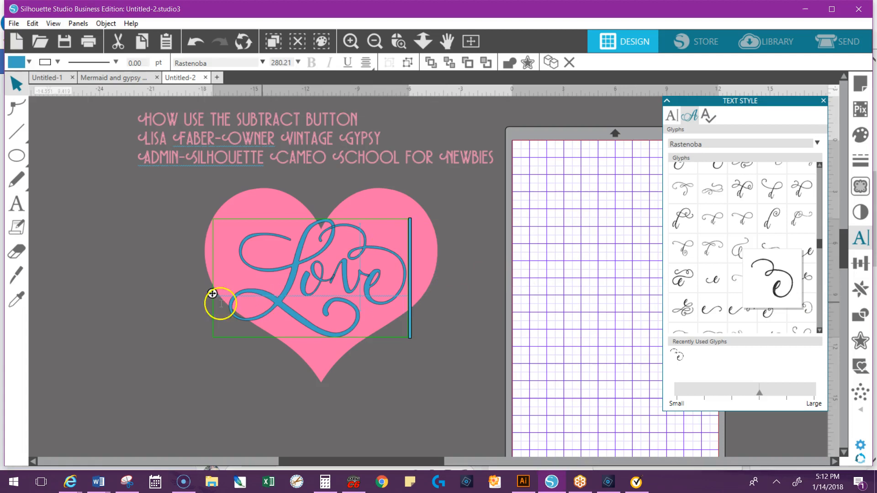
Select the script 'Love' and scale it to about 11.8 inches wide over the heart.
left_click(634, 412)
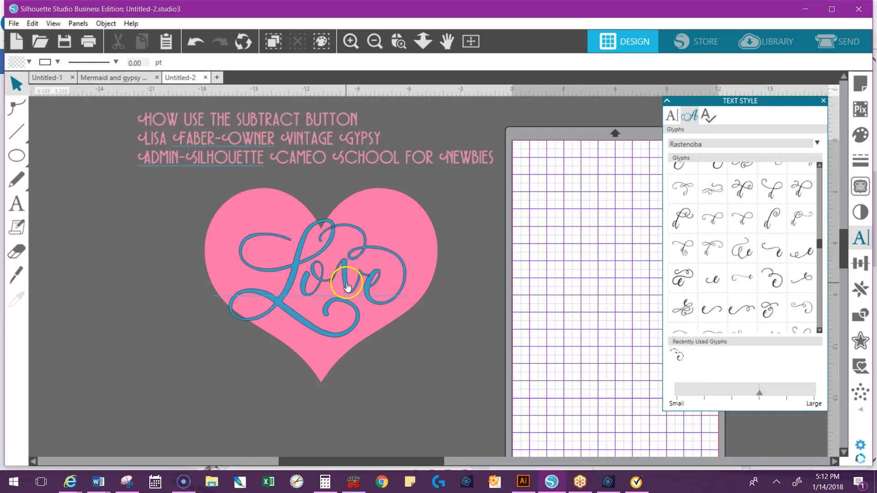
left_click(346, 283)
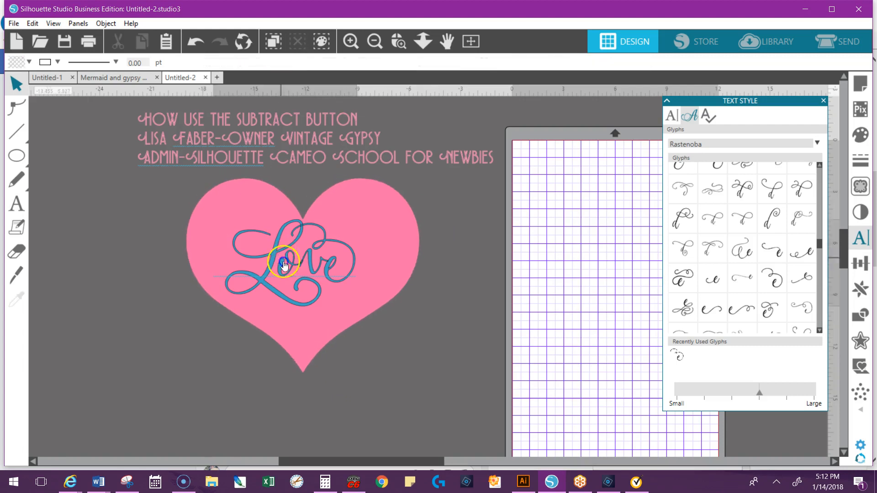
left_click(285, 264)
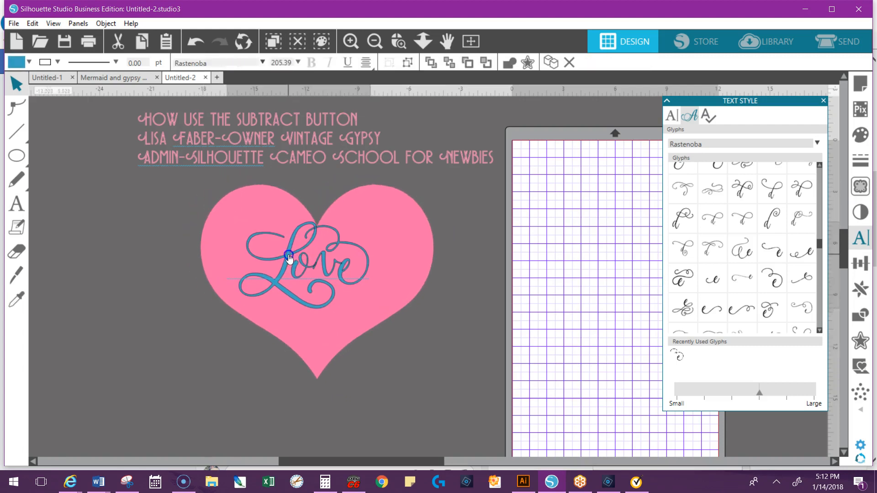
left_click(289, 258)
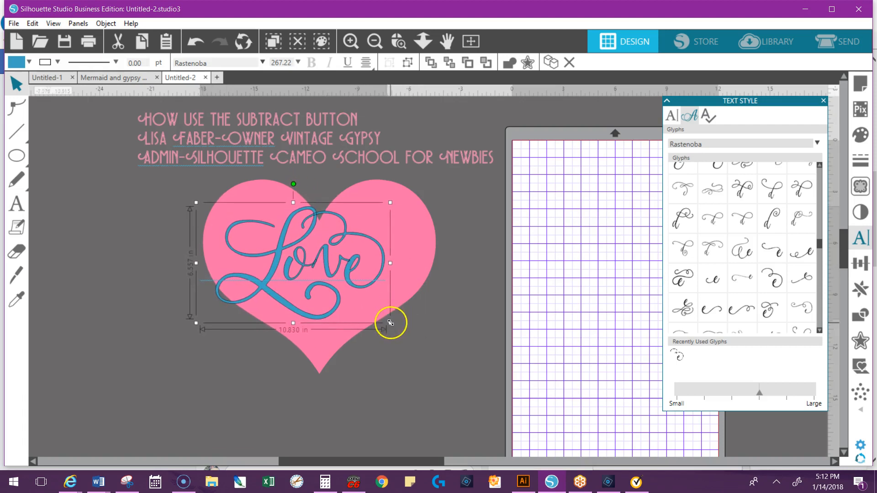
left_click_drag(389, 323, 441, 358)
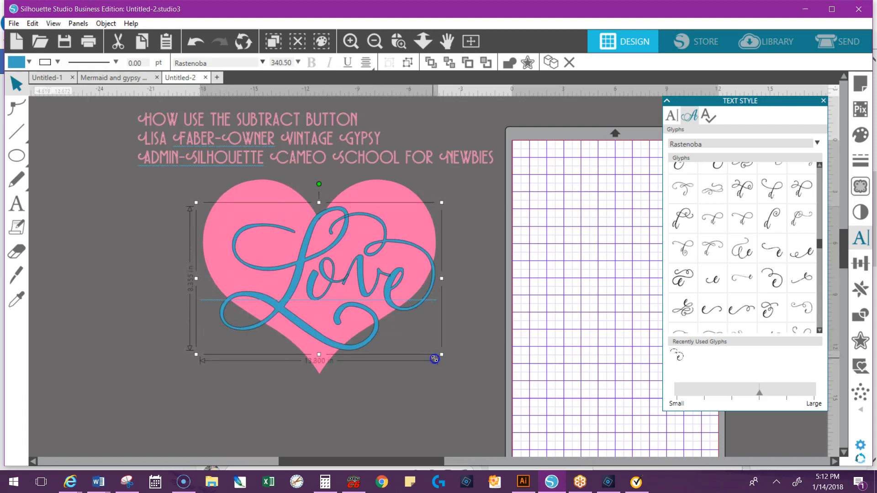
left_click_drag(440, 358, 421, 348)
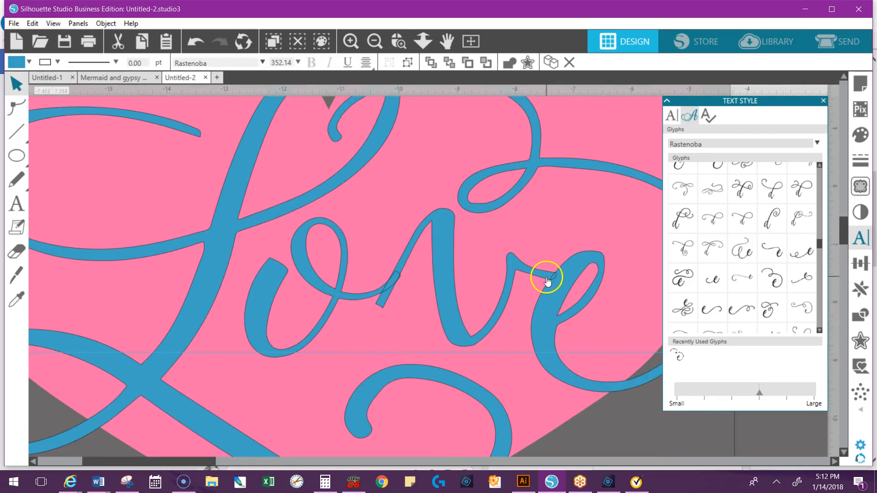
Check the swash overlap, then set 'Love' to 13.781 inches wide.
left_click(373, 41)
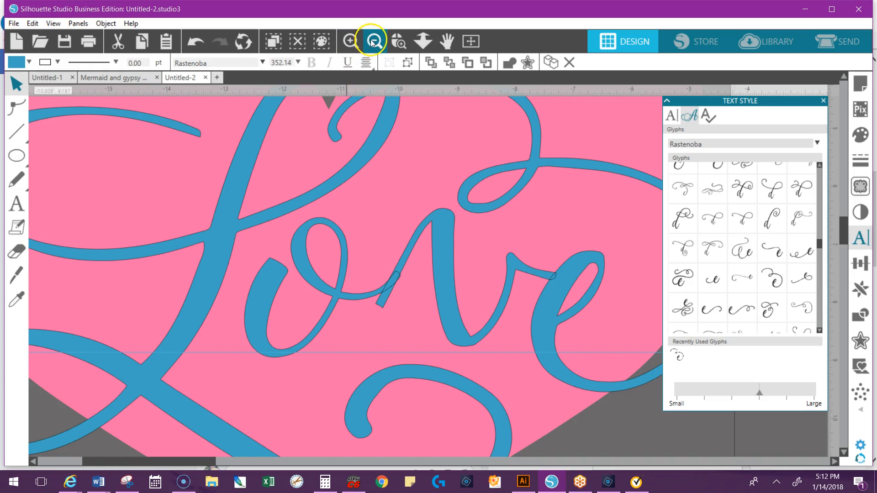
mouse_move(374, 42)
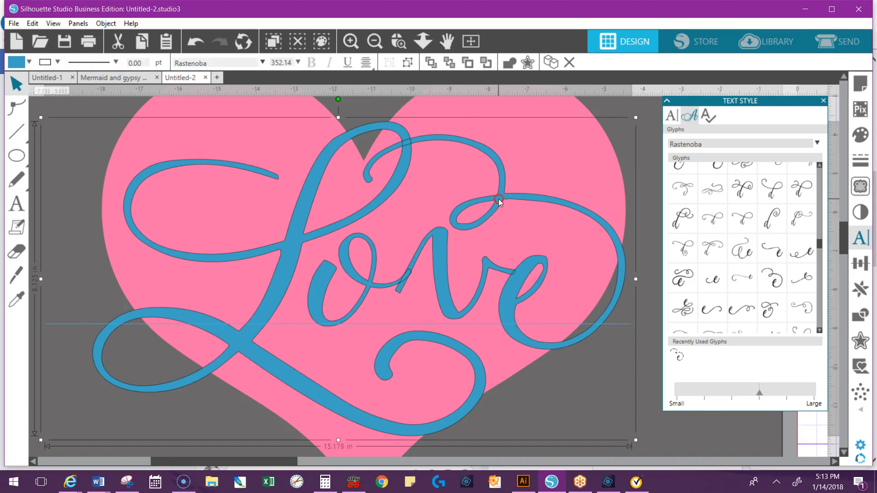
right_click(497, 202)
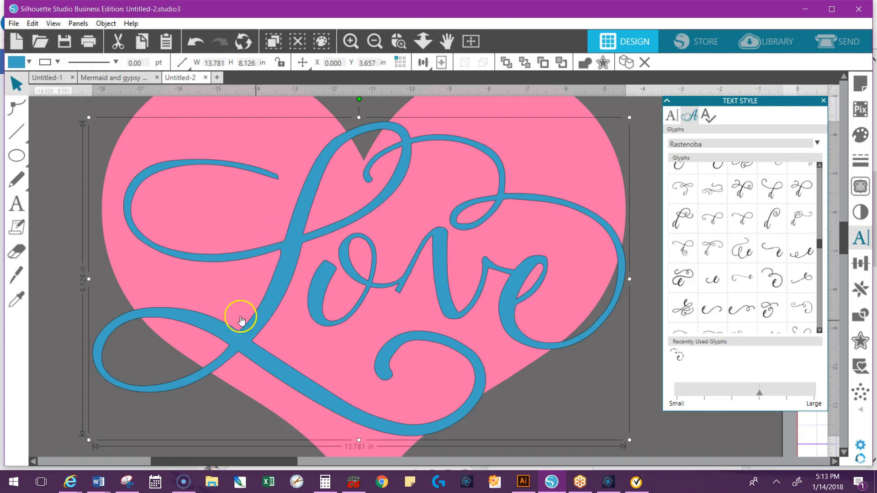
mouse_move(416, 275)
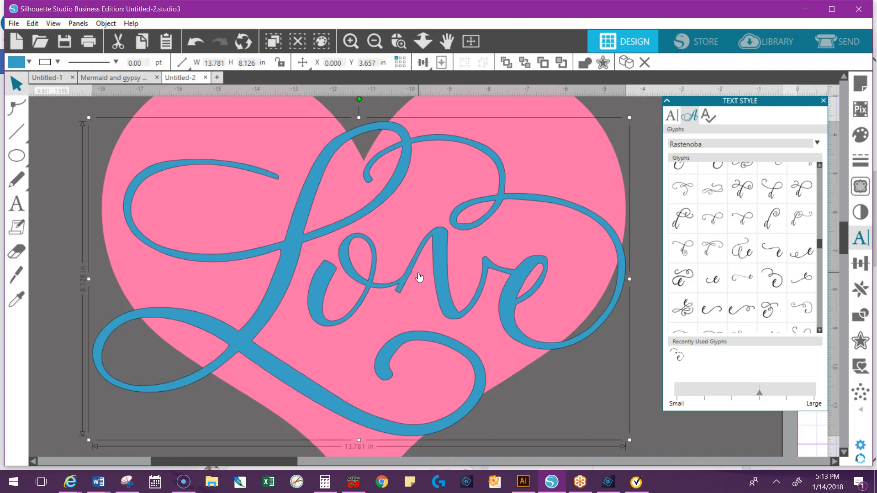
left_click(374, 41)
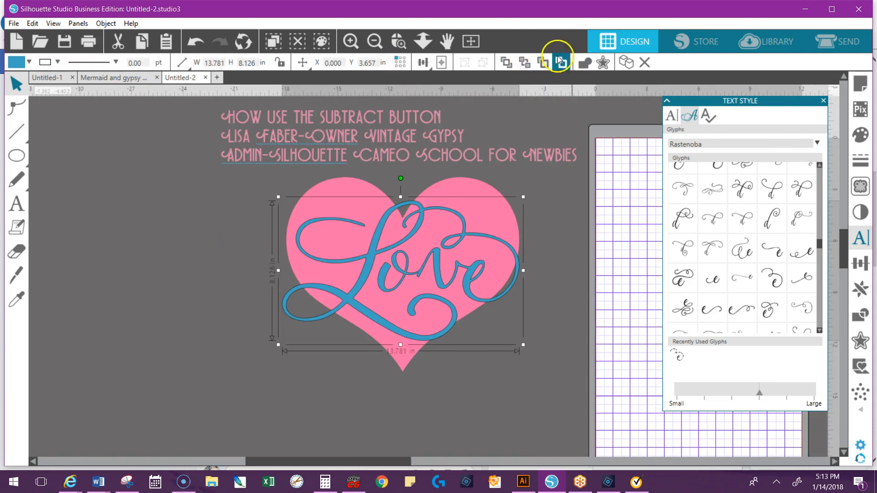
mouse_move(413, 224)
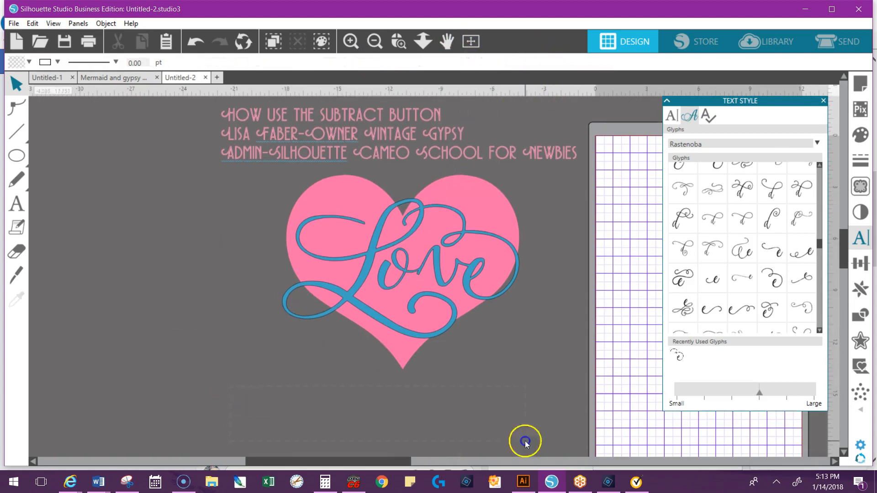
Select the pink heart and 'Love' together and open the Modify panel.
left_click(400, 263)
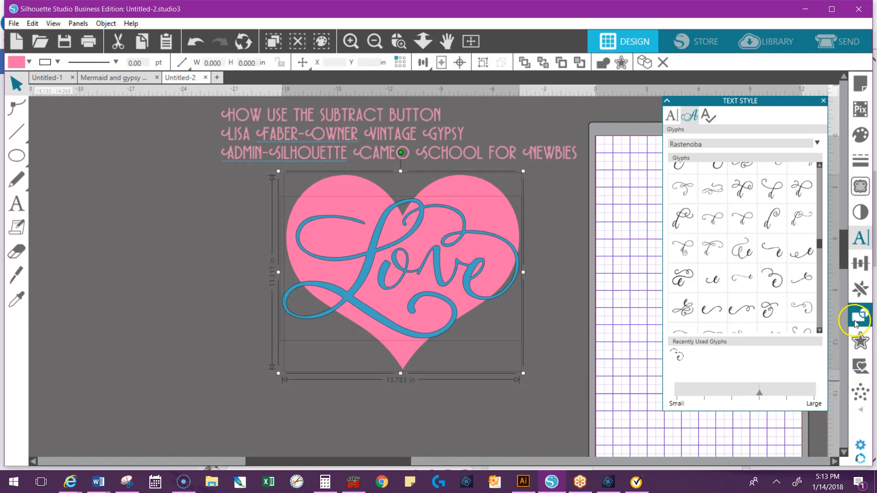
left_click(860, 320)
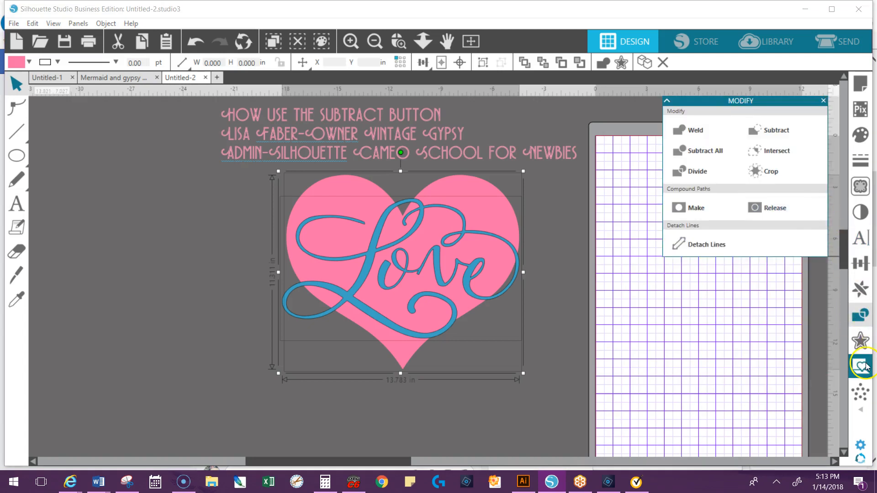
mouse_move(777, 150)
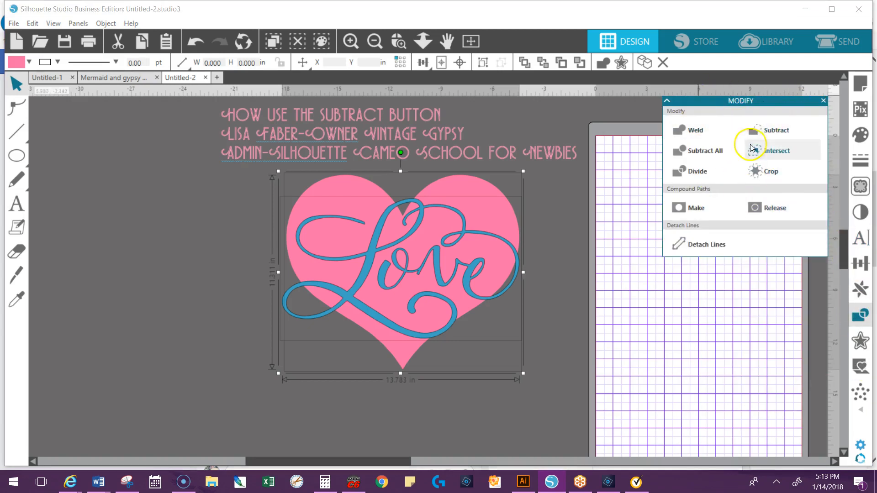
mouse_move(777, 130)
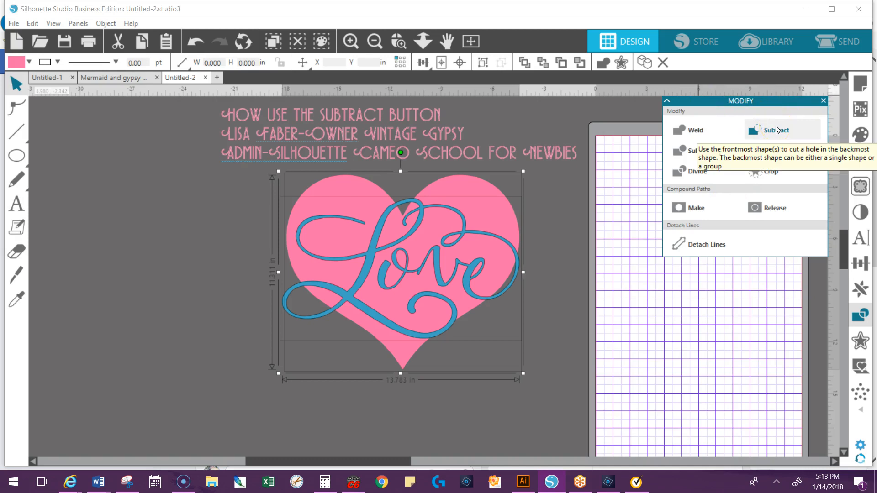
Apply Modify > Subtract so 'Love' becomes a script-shaped cutout in the heart.
left_click(776, 130)
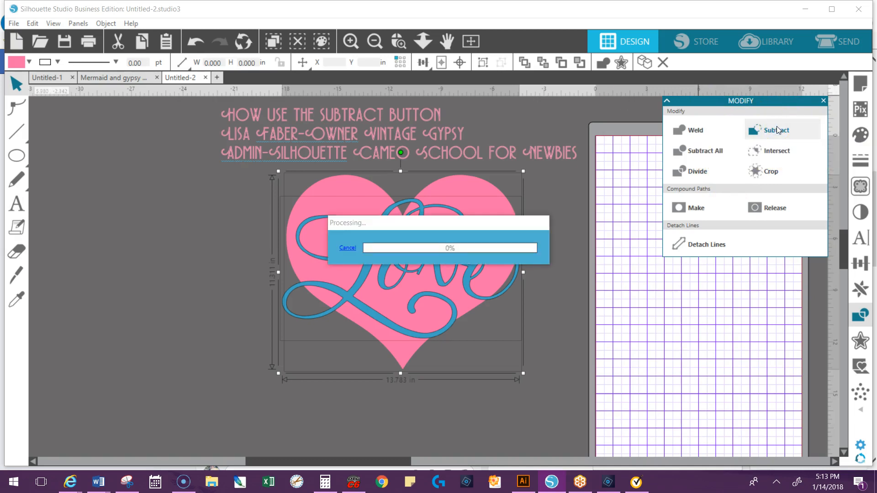
left_click(775, 130)
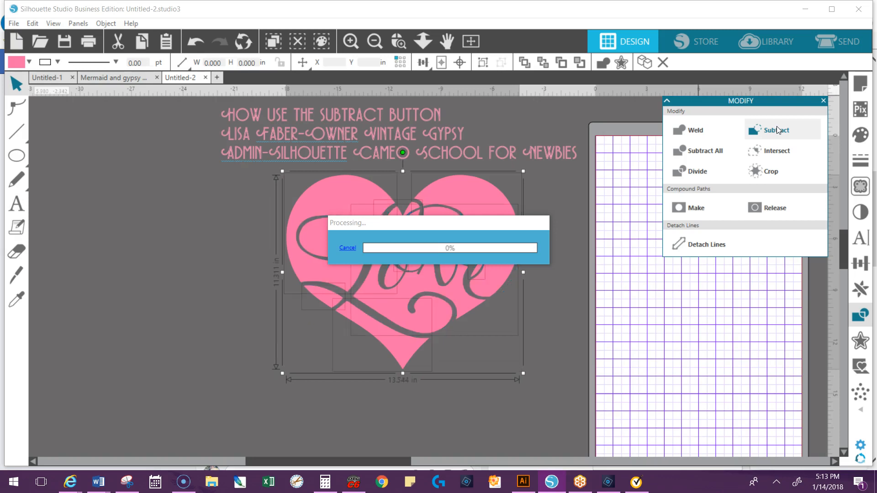
left_click(776, 130)
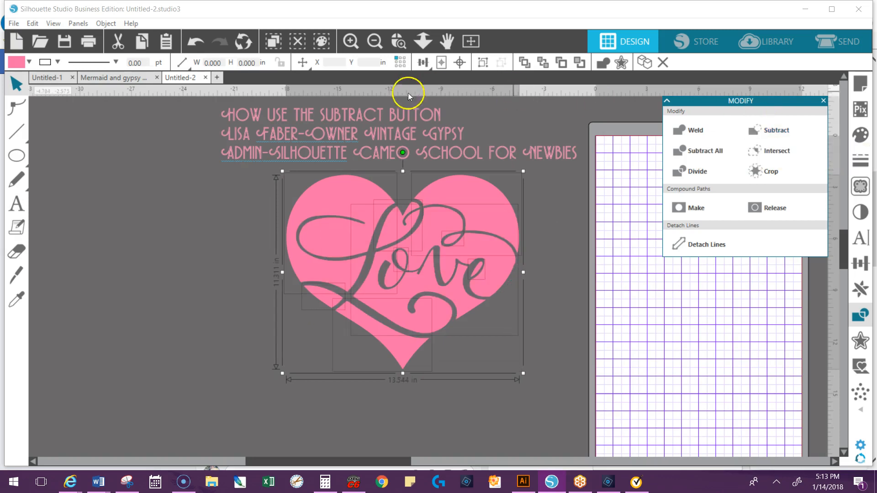
mouse_move(414, 393)
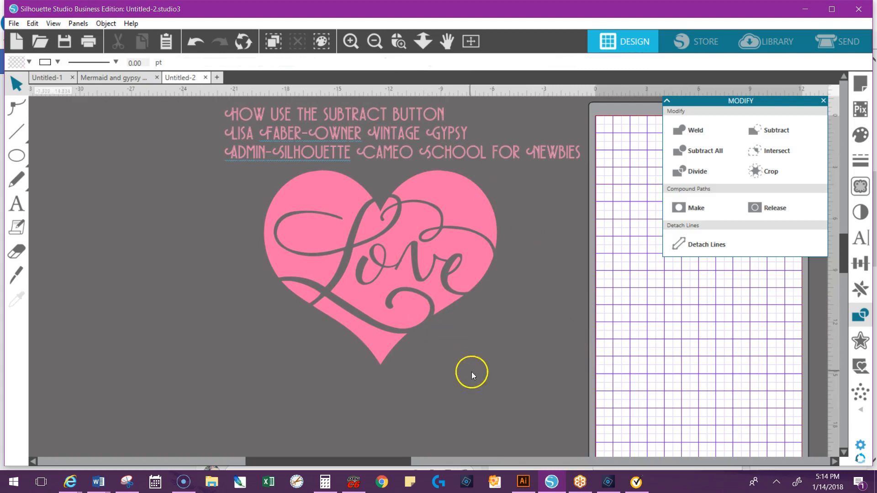
mouse_move(60, 324)
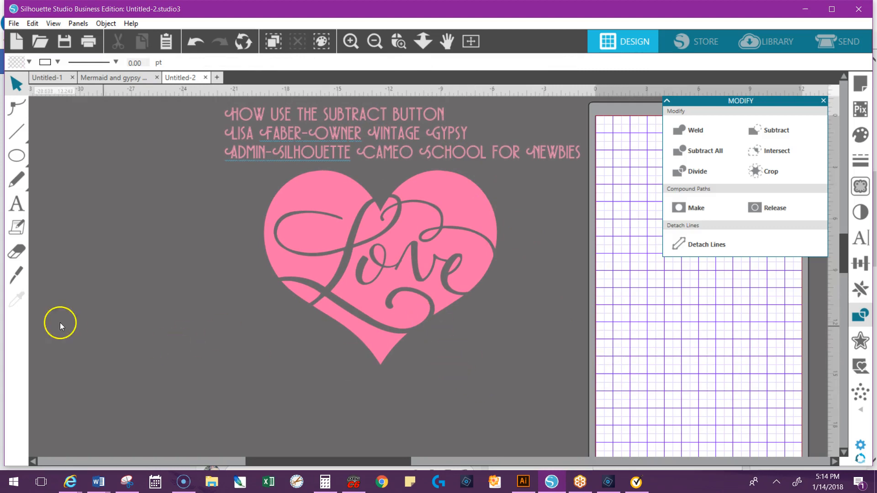
mouse_move(6, 434)
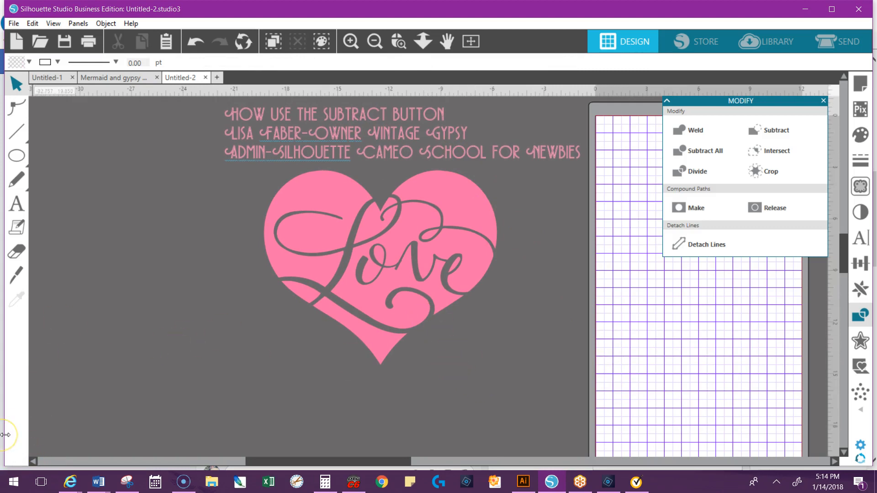